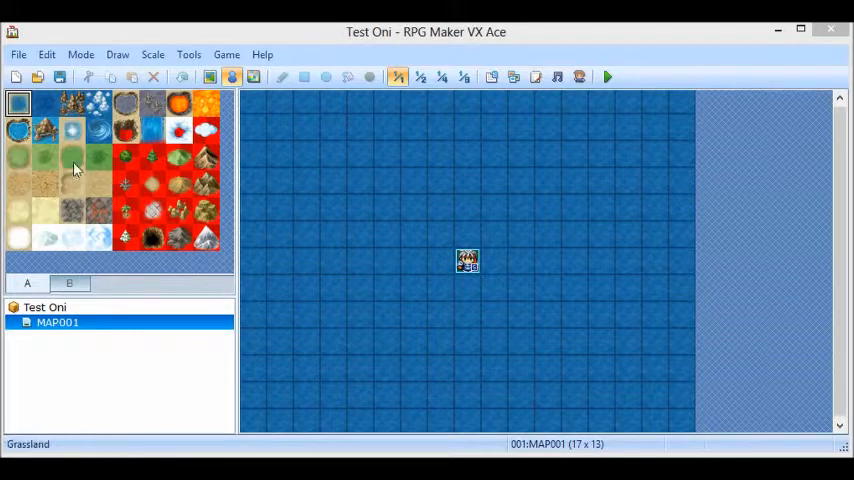
pyautogui.moveTo(82, 168)
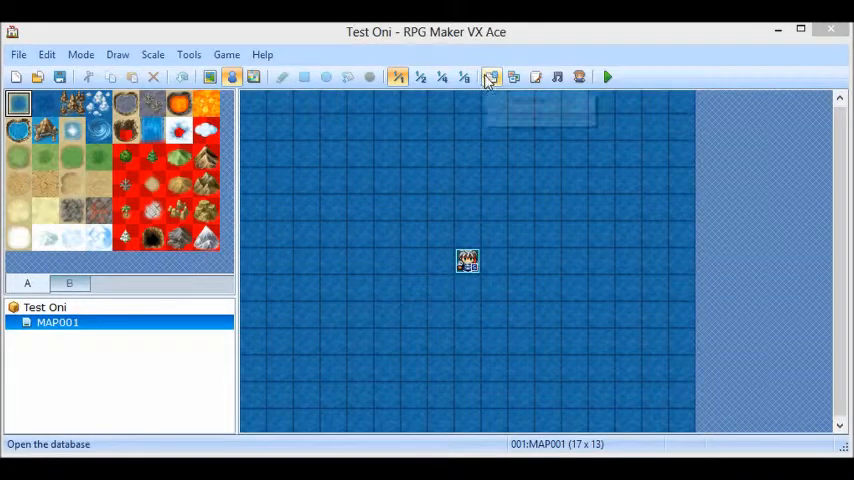
pyautogui.moveTo(564, 148)
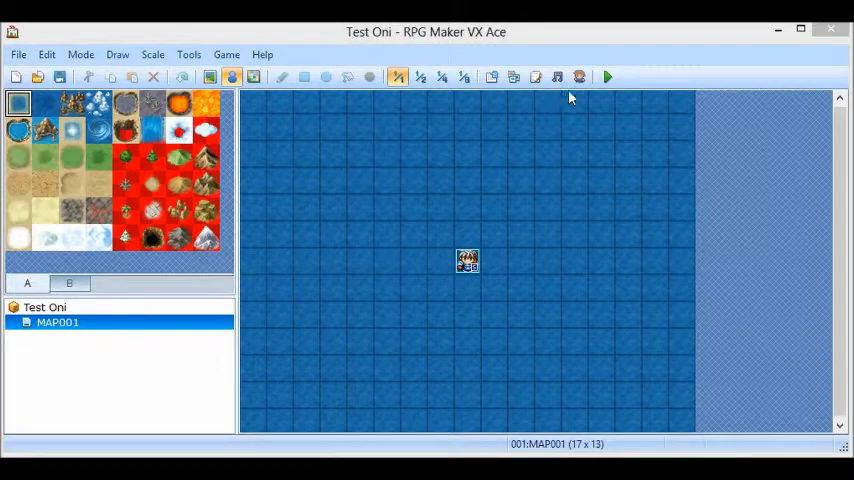
pyautogui.moveTo(586, 76)
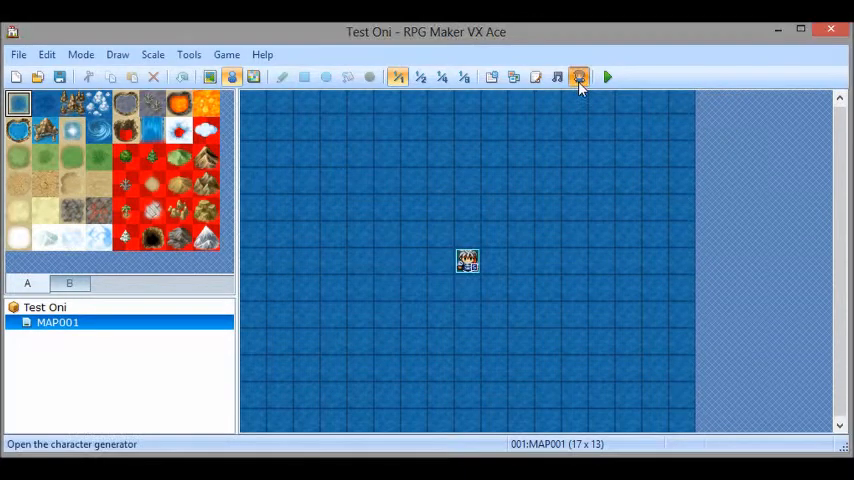
# - In the Character Generator, give the male character new rear hair and a Type 3 neck accessory
pyautogui.click(580, 76)
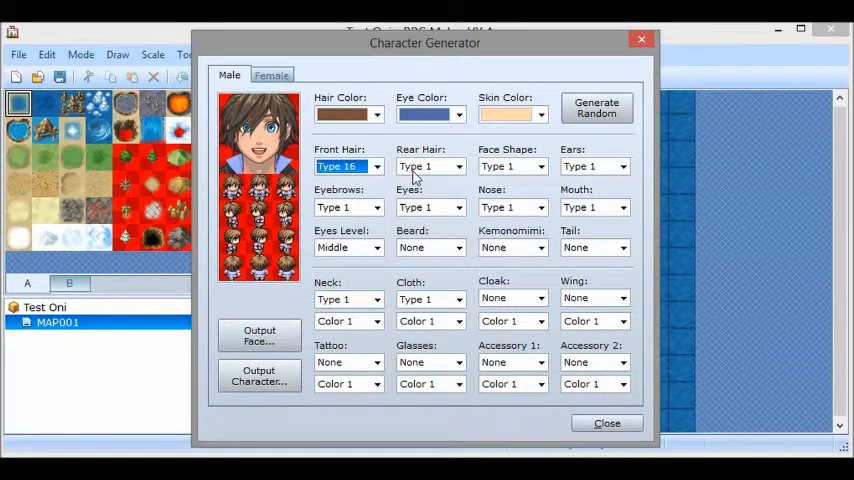
pyautogui.click(430, 166)
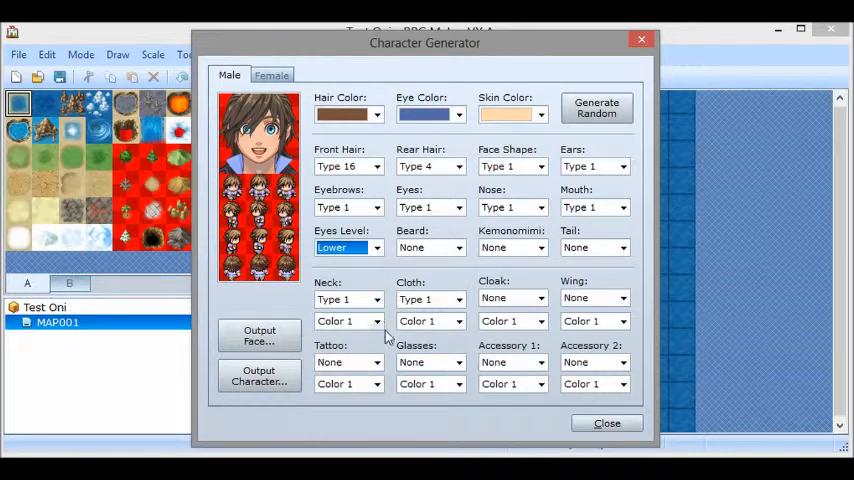
pyautogui.click(376, 300)
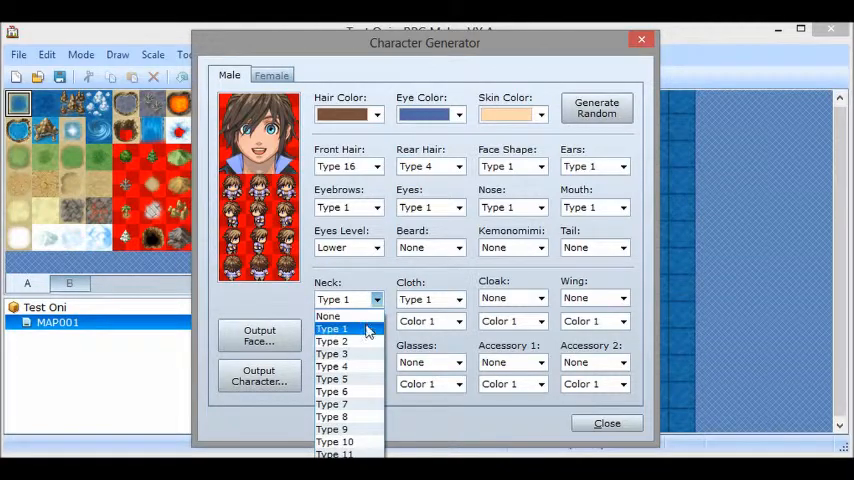
pyautogui.click(332, 354)
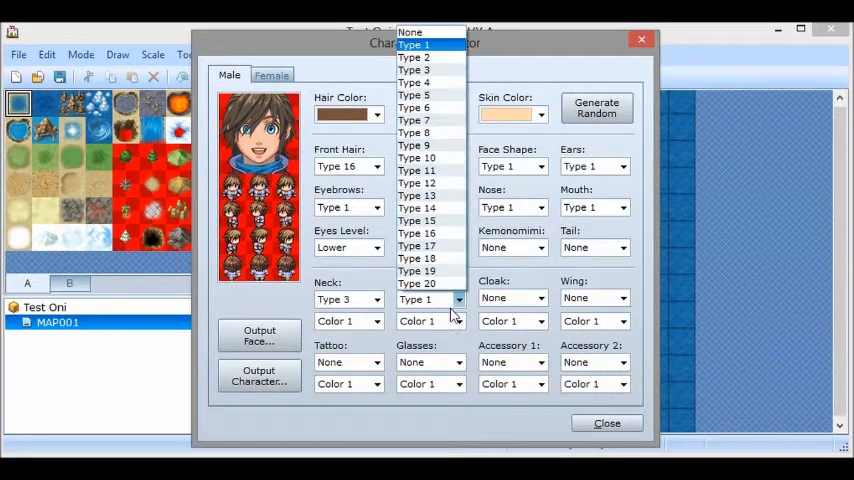
pyautogui.click(424, 300)
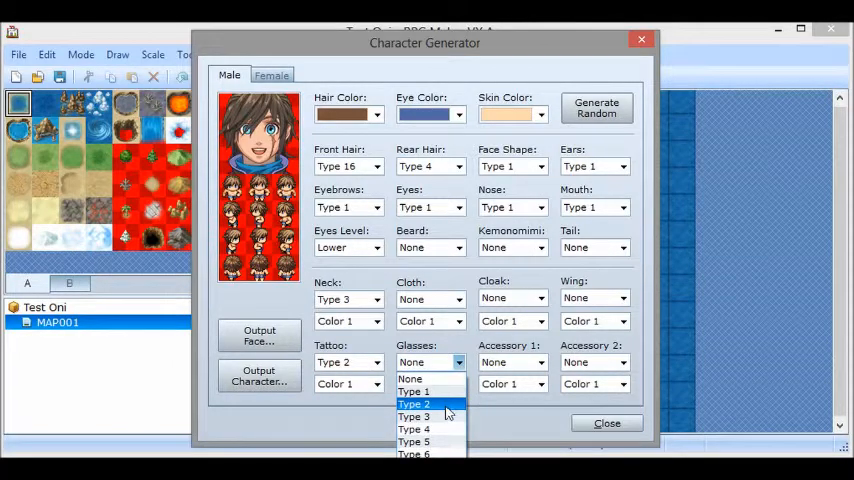
# - Add Type 2 glasses and cycle through clothing styles toward Type 17
pyautogui.click(414, 404)
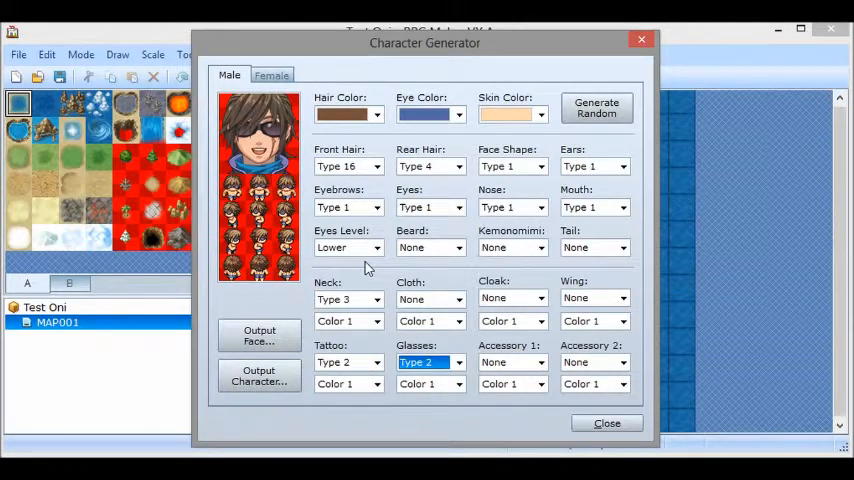
pyautogui.moveTo(378, 324)
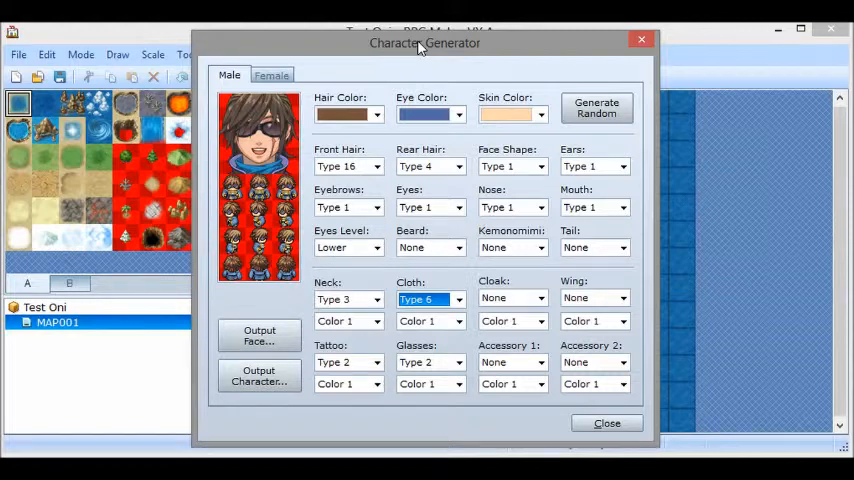
pyautogui.click(454, 300)
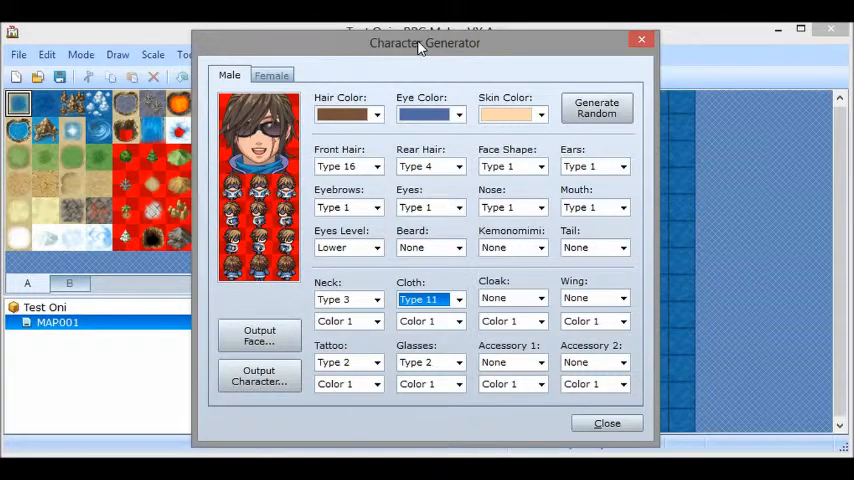
pyautogui.click(452, 300)
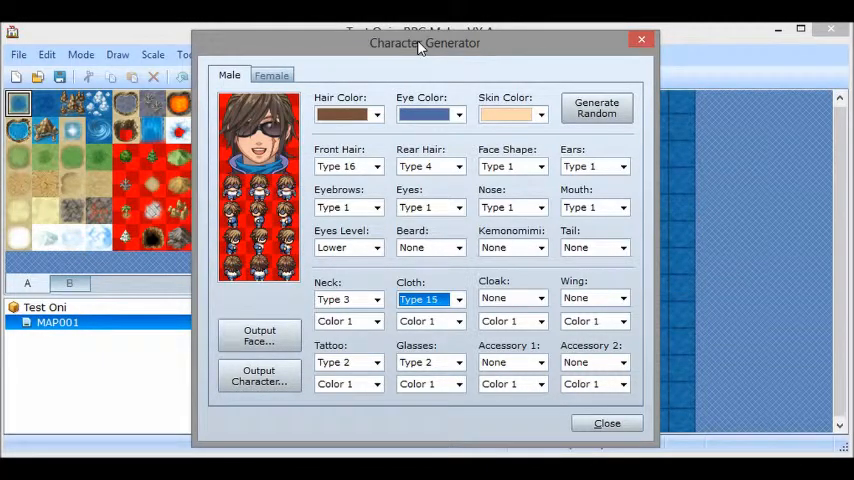
pyautogui.click(458, 300)
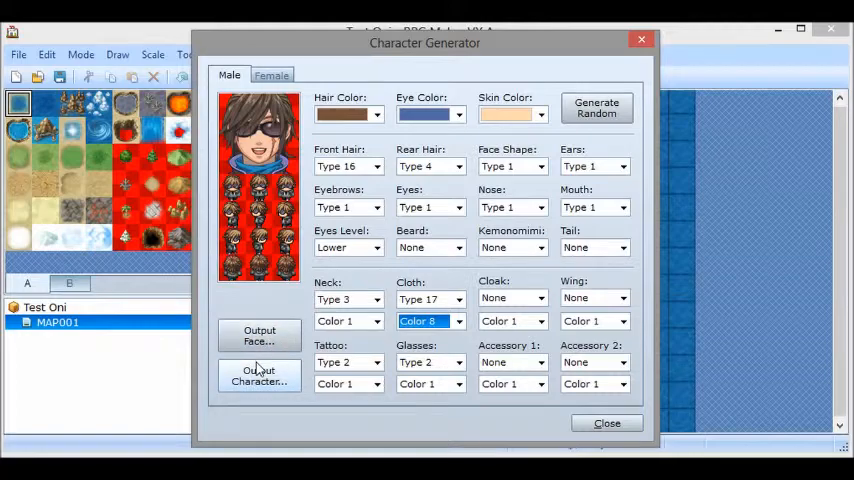
pyautogui.moveTo(258, 376)
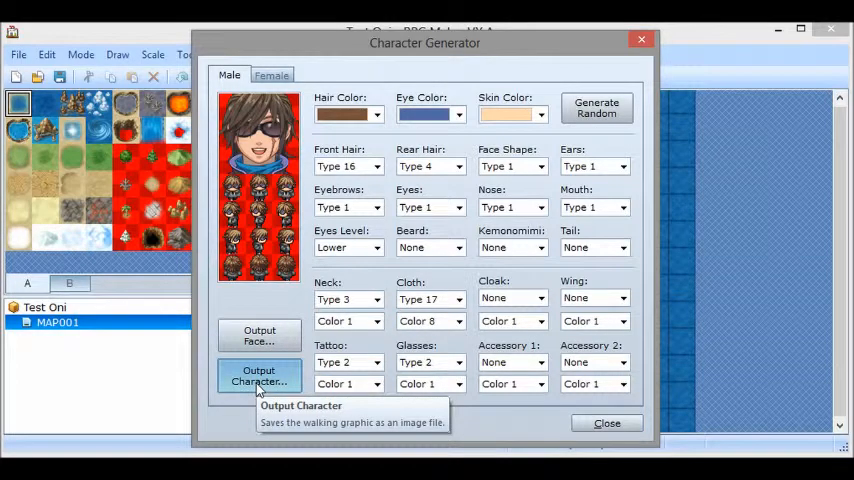
# - Export the walking sprite to the Characters folder as 'Bob'
pyautogui.click(258, 376)
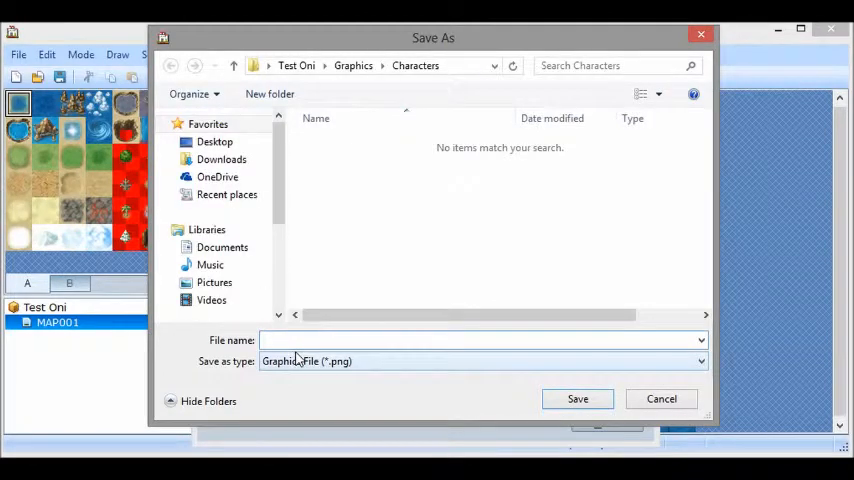
pyautogui.click(474, 340)
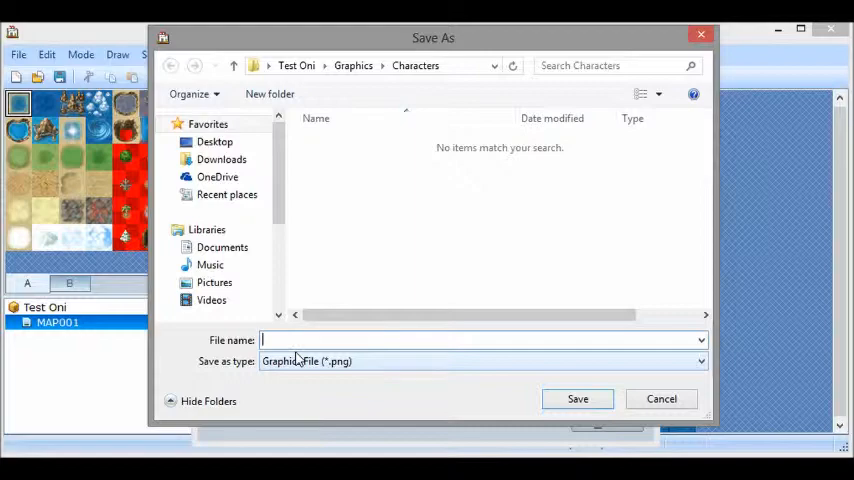
pyautogui.write('B')
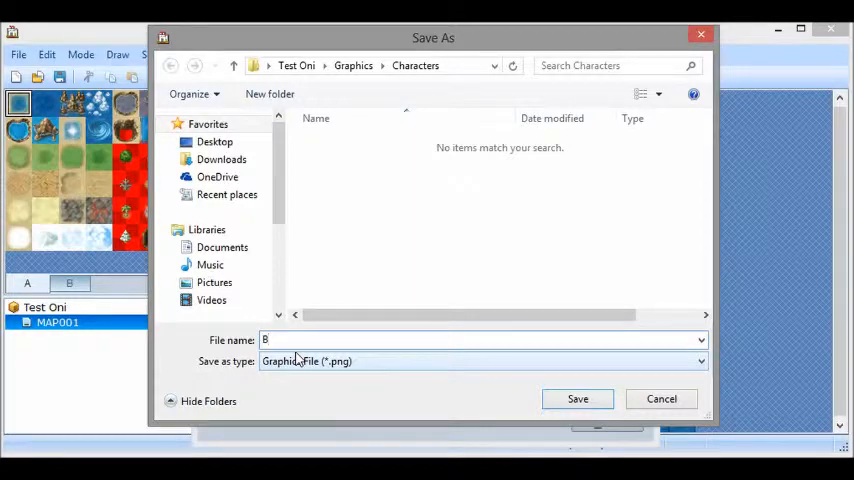
pyautogui.write('ob')
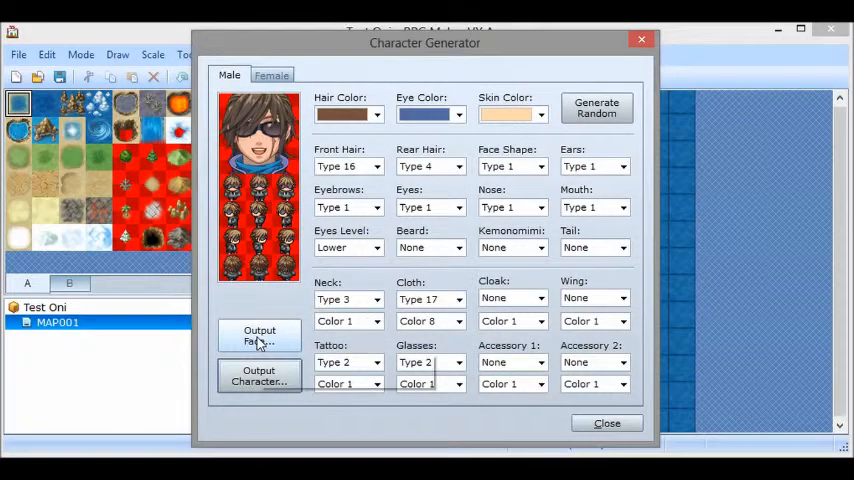
pyautogui.moveTo(260, 338)
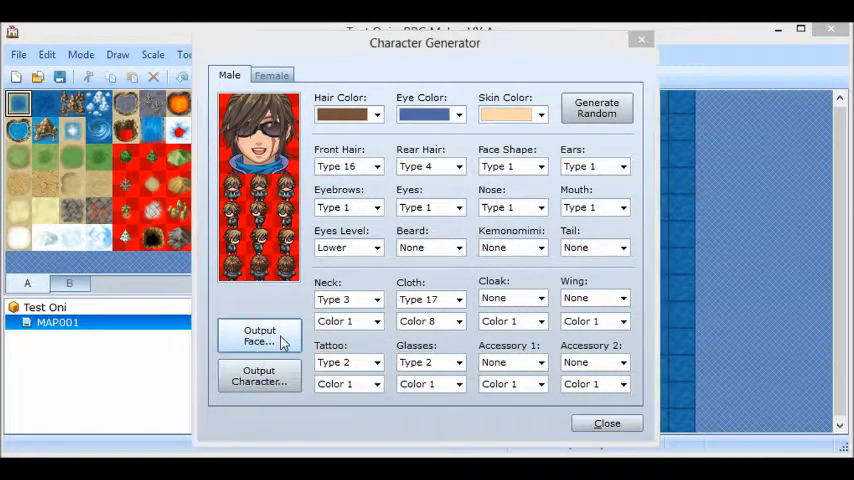
# - Export the face portrait to the Faces folder under the same 'Bob' name
pyautogui.click(260, 336)
pyautogui.write('Bob')
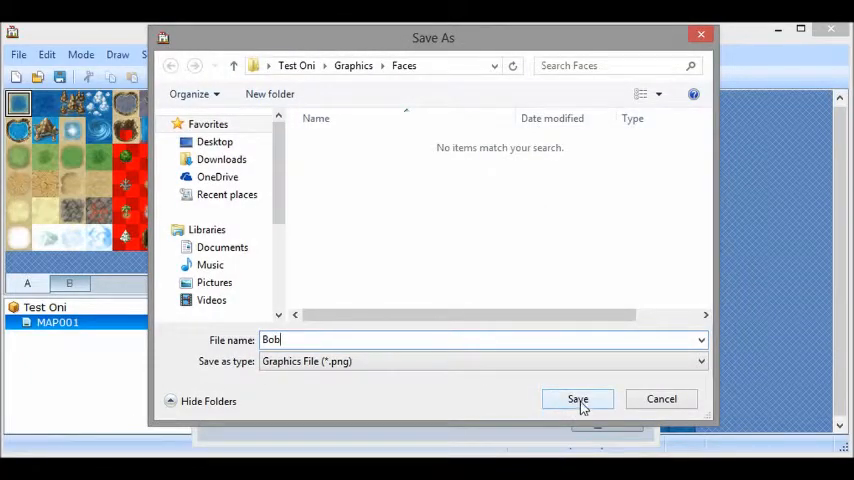
pyautogui.click(576, 400)
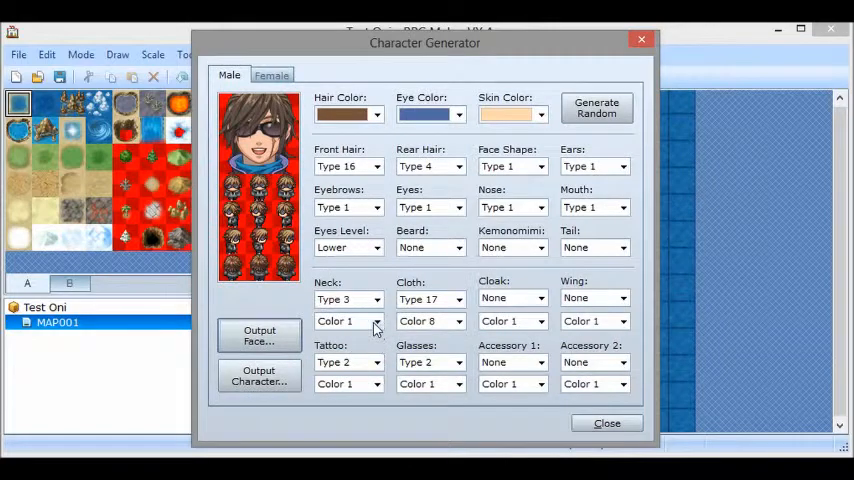
pyautogui.moveTo(462, 348)
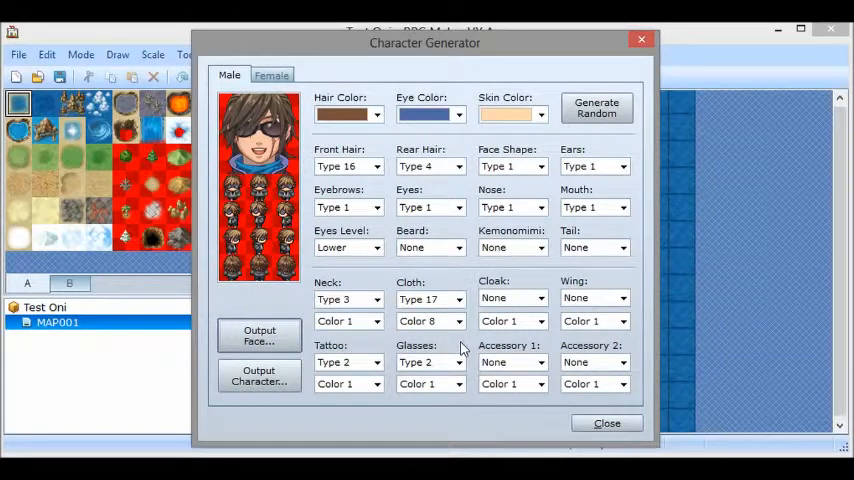
pyautogui.moveTo(470, 348)
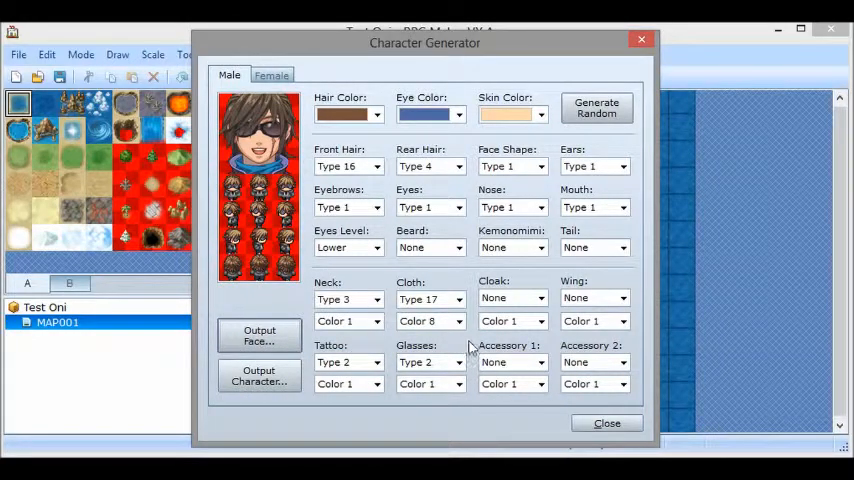
pyautogui.moveTo(332, 324)
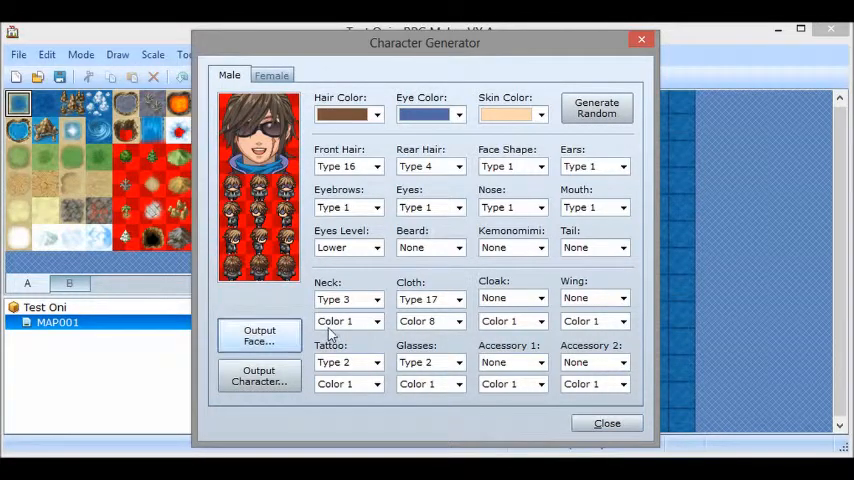
pyautogui.moveTo(568, 444)
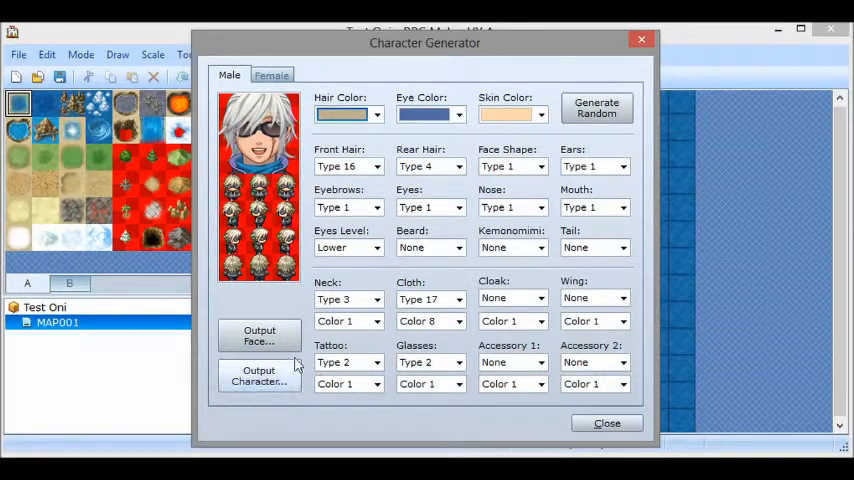
pyautogui.moveTo(260, 336)
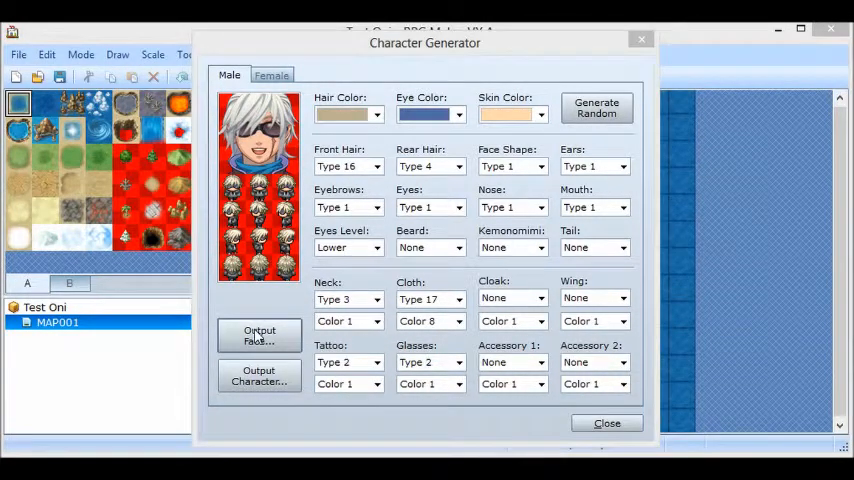
# - Export the white-haired character's face and walking sprite as 'Dustin' graphics
pyautogui.click(260, 336)
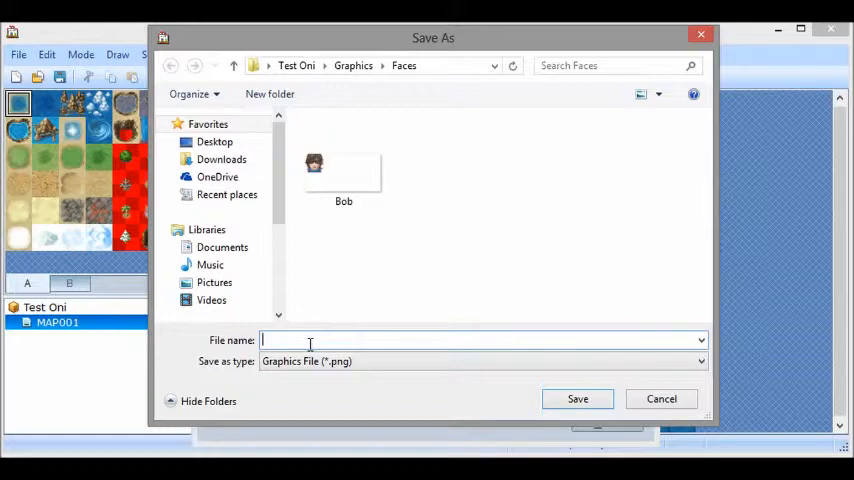
pyautogui.write('Dusto')
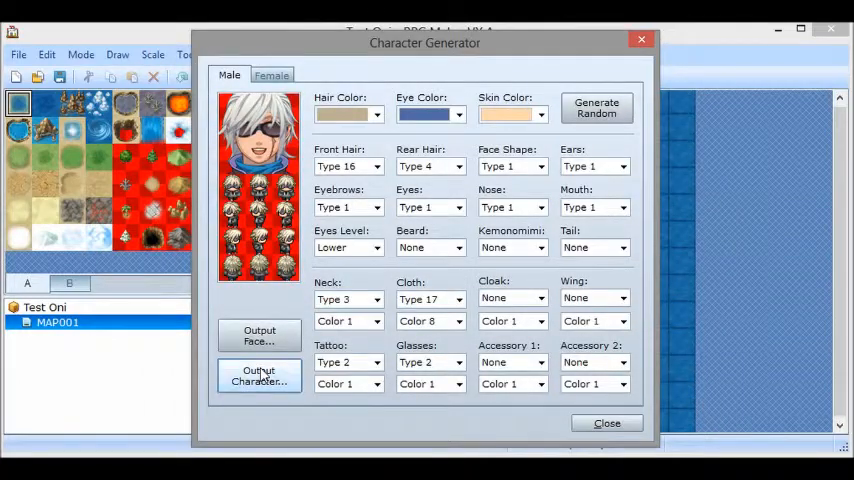
pyautogui.click(258, 376)
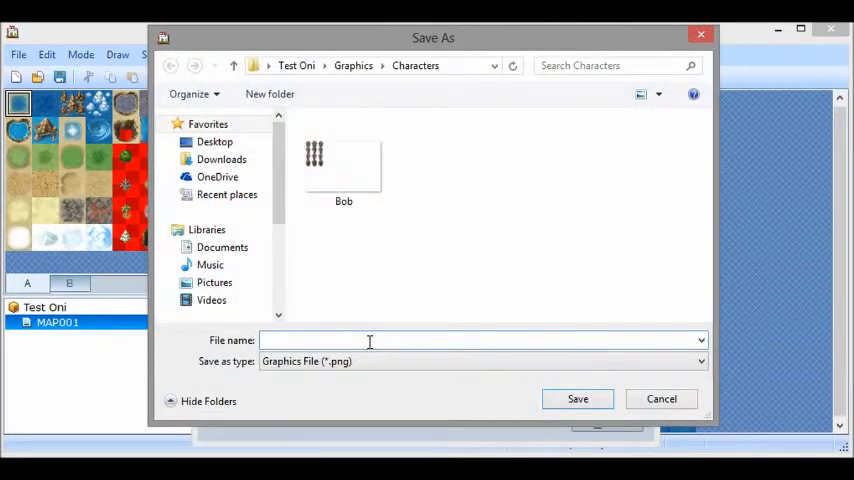
pyautogui.write('Dustin')
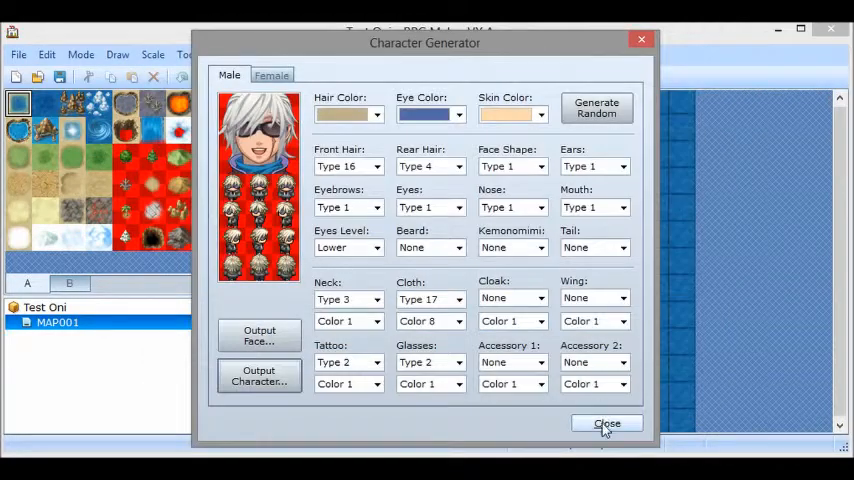
# - Give the Soldier actor the description 'A random guy:D', Bob's face, and no shield
pyautogui.click(608, 424)
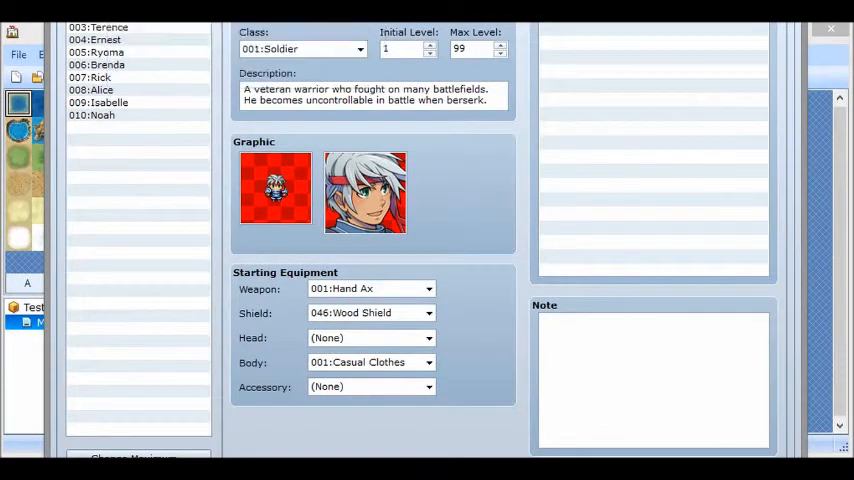
pyautogui.moveTo(454, 32)
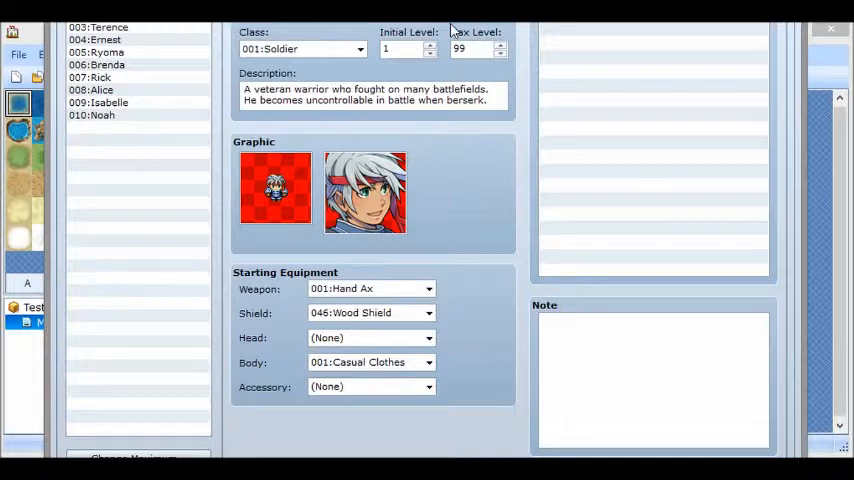
pyautogui.moveTo(314, 50)
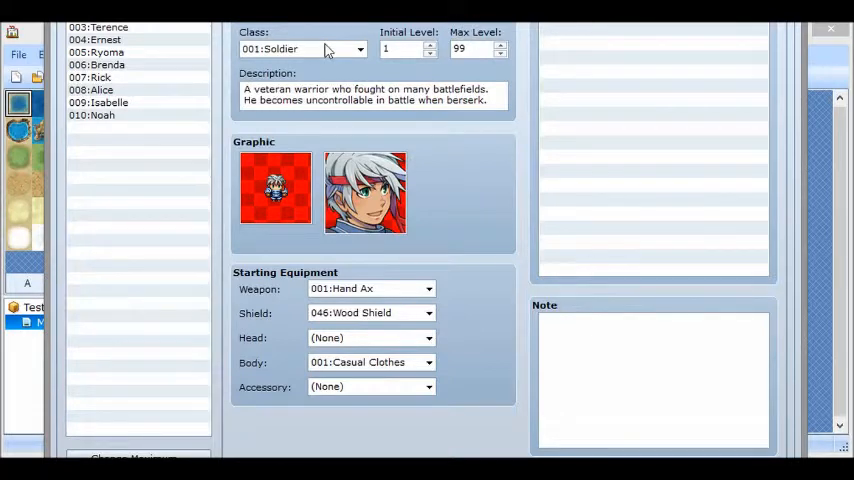
pyautogui.moveTo(400, 48)
pyautogui.write('1')
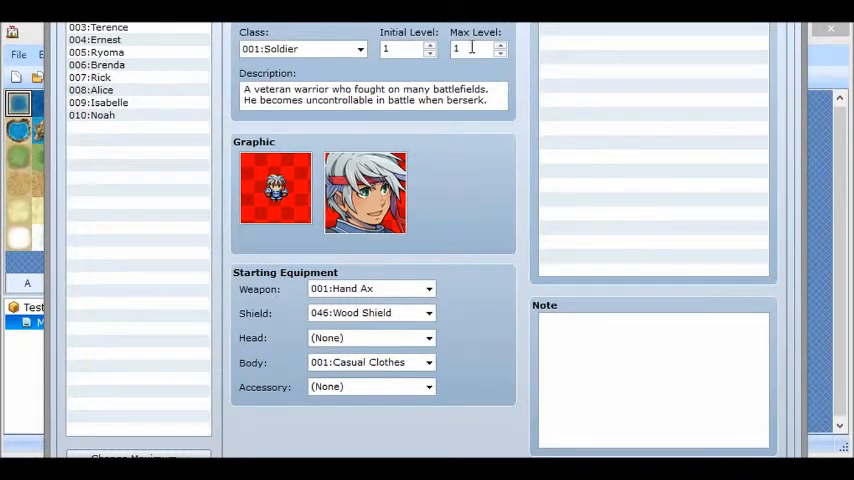
pyautogui.tripleClick(370, 92)
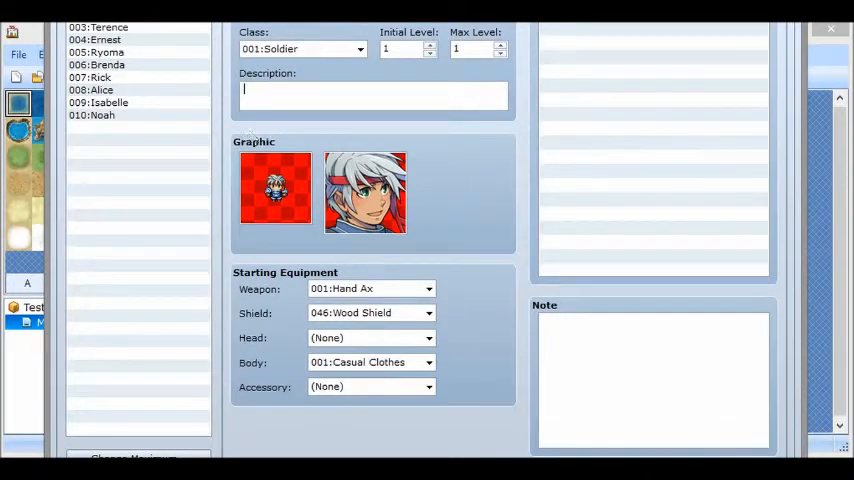
pyautogui.write('A rand')
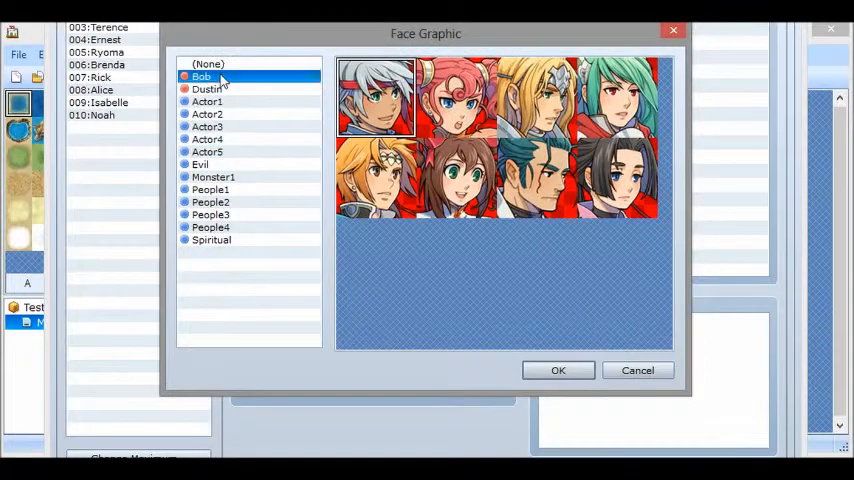
pyautogui.click(558, 370)
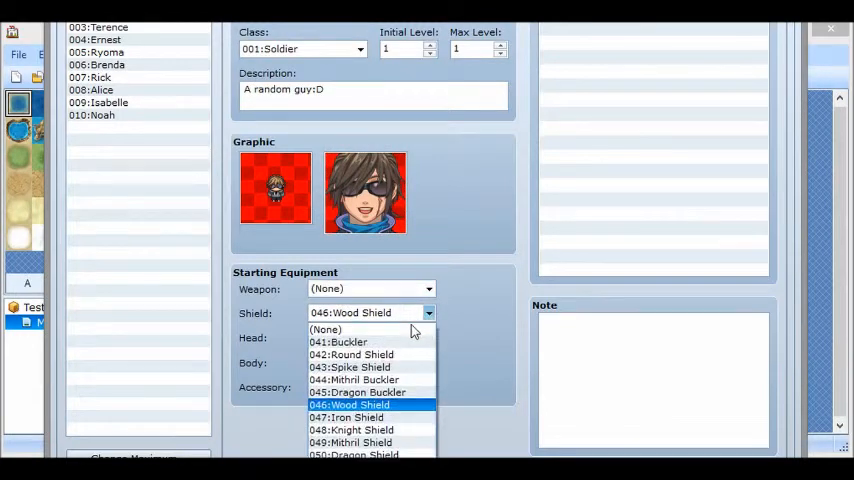
pyautogui.click(324, 328)
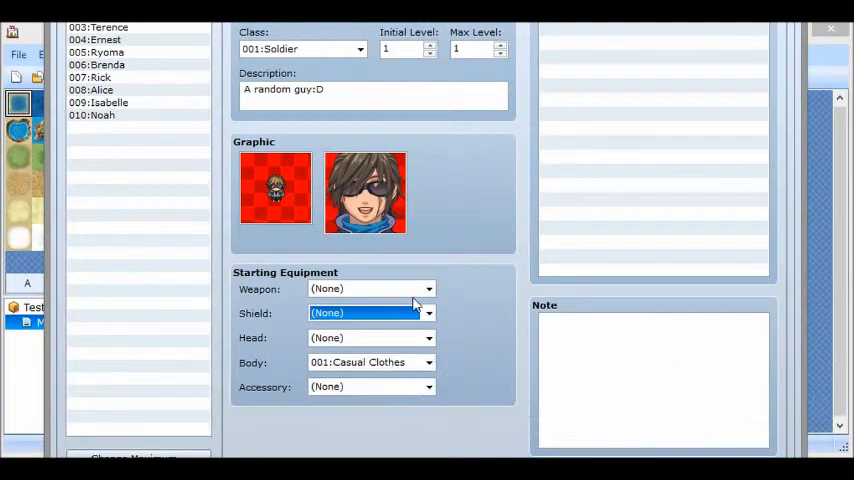
pyautogui.moveTo(416, 146)
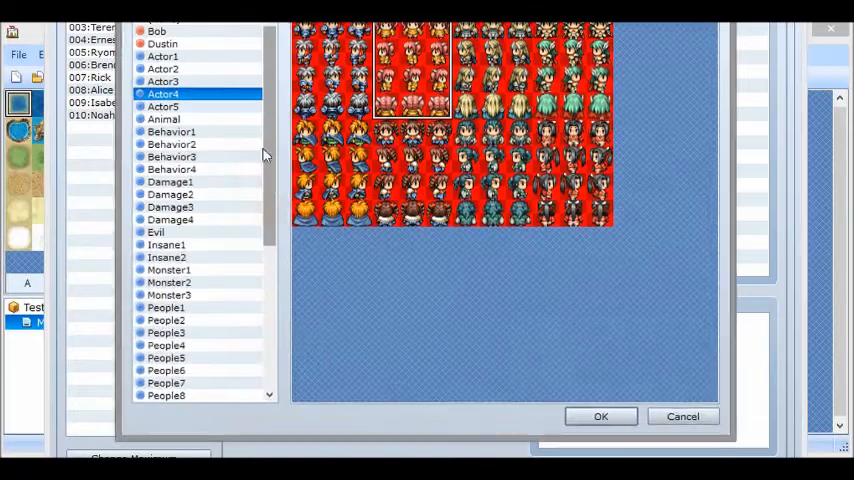
# - Assign the Dustin face portrait to the second actor and enter its short description
pyautogui.click(164, 44)
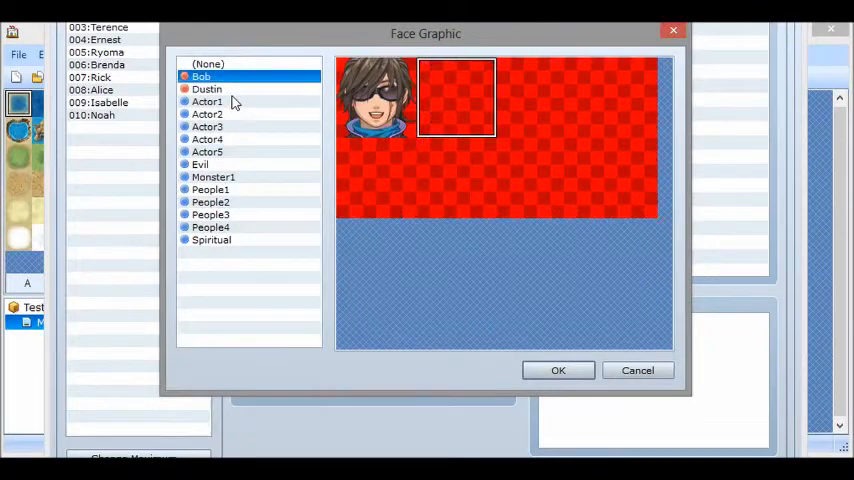
pyautogui.click(210, 88)
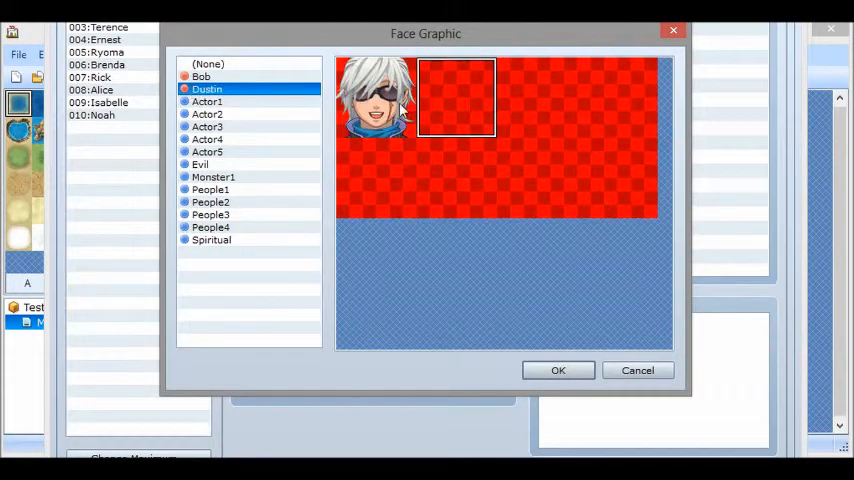
pyautogui.click(558, 370)
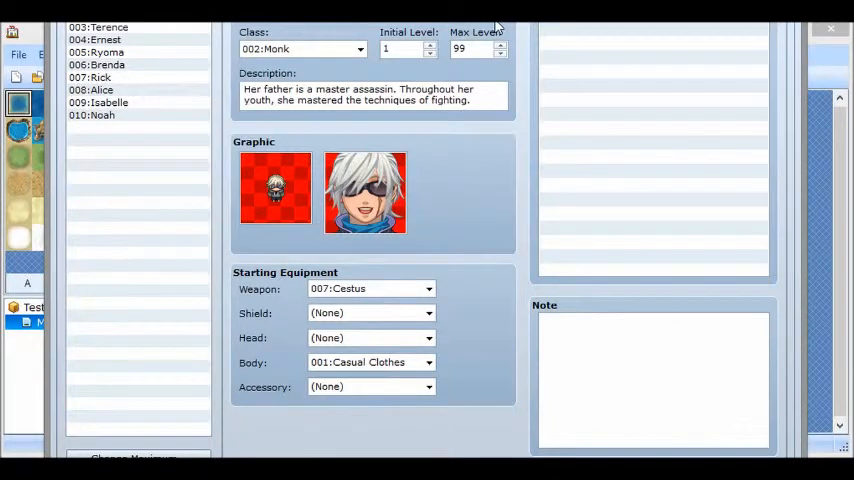
pyautogui.moveTo(528, 98)
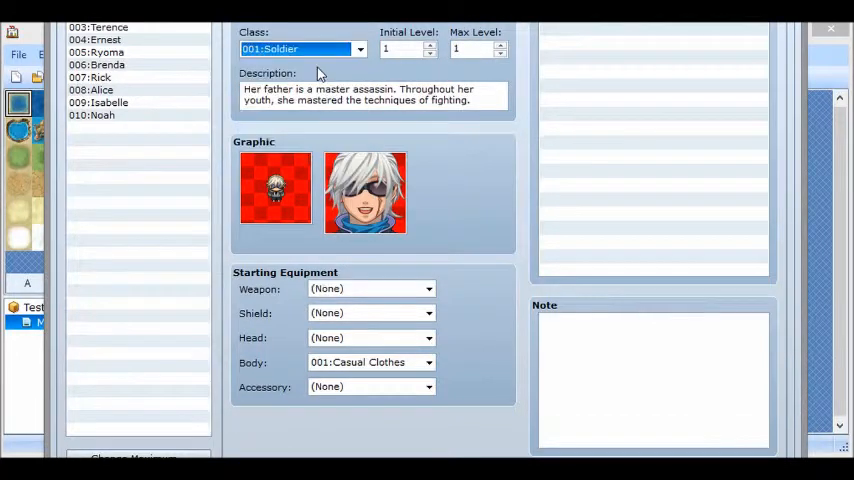
pyautogui.moveTo(190, 84)
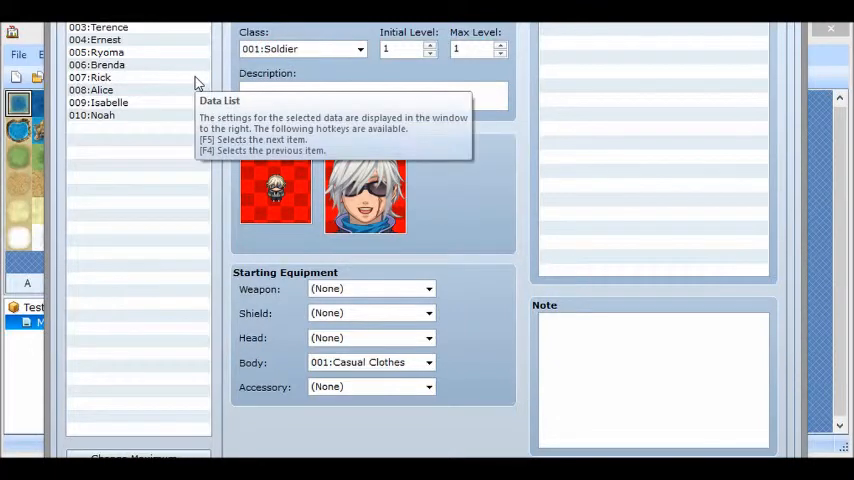
pyautogui.write('Rohd')
pyautogui.write('Bobs fre')
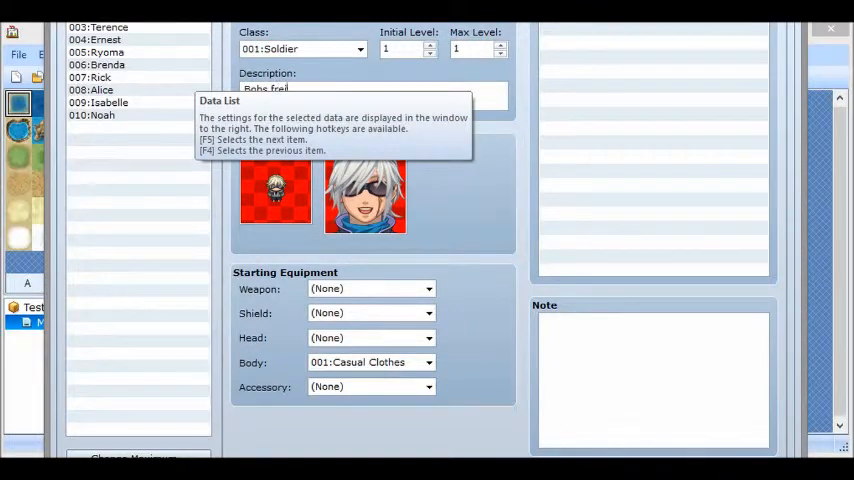
pyautogui.moveTo(210, 290)
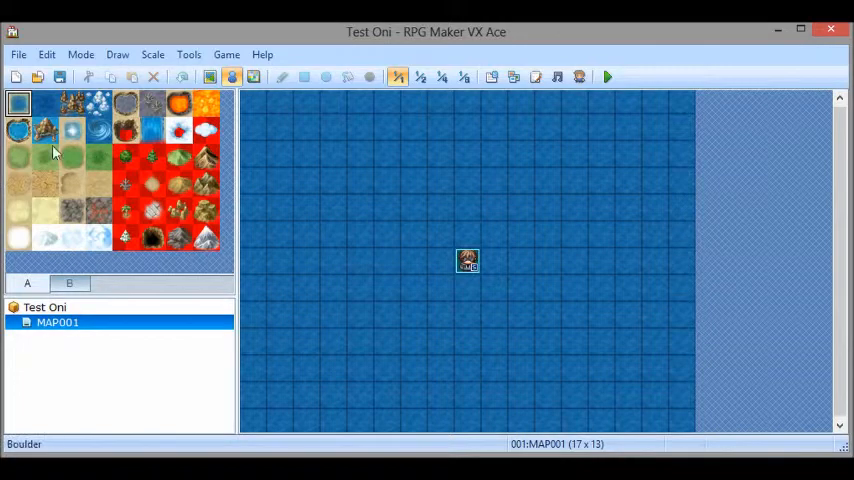
# - Paint a grass island in the sea, then start a playtest without saving changes
pyautogui.click(72, 156)
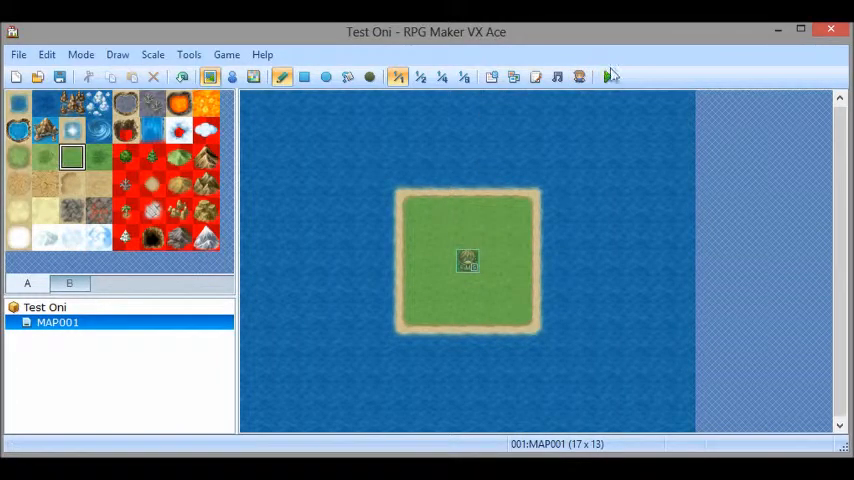
pyautogui.click(610, 76)
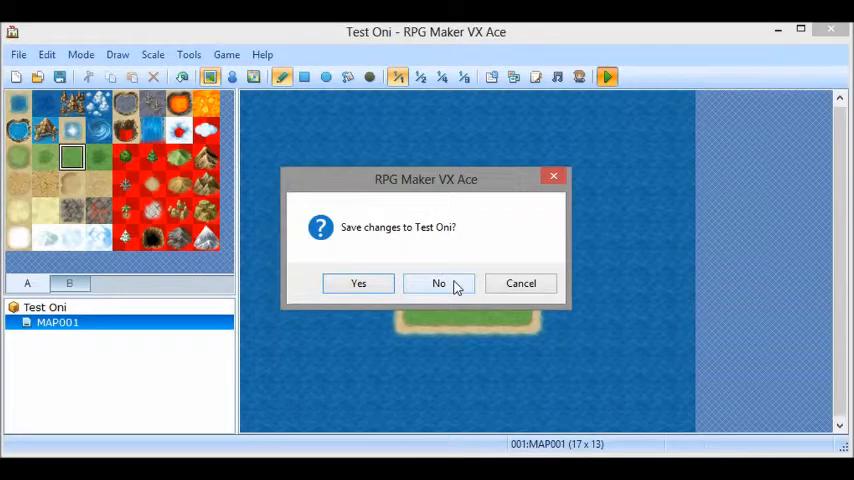
pyautogui.click(438, 284)
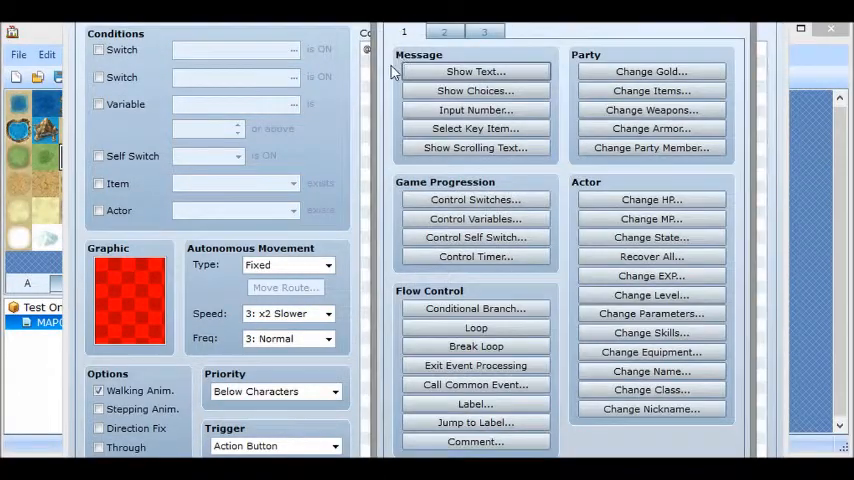
pyautogui.moveTo(476, 72)
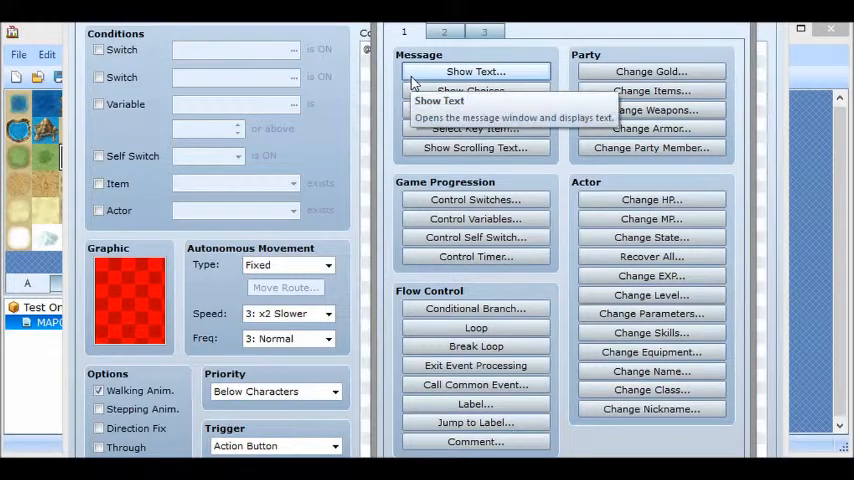
# - Add a Change Party Member command that adds Dustin to the party
pyautogui.click(474, 72)
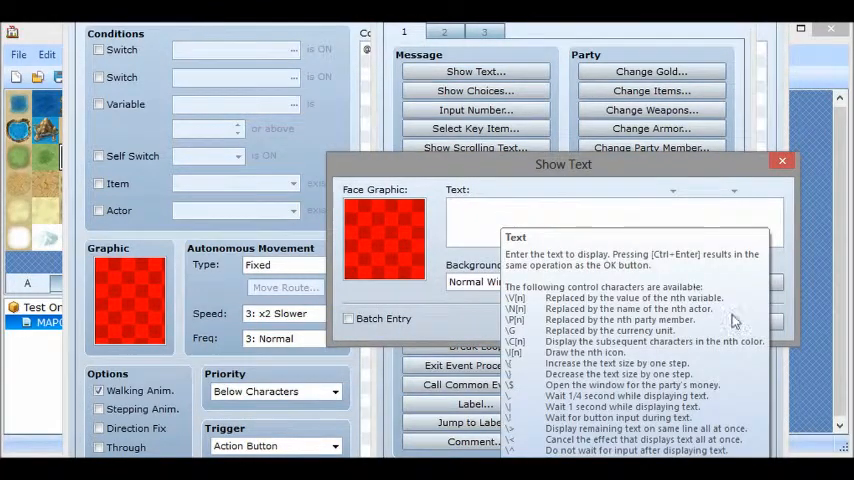
pyautogui.click(782, 160)
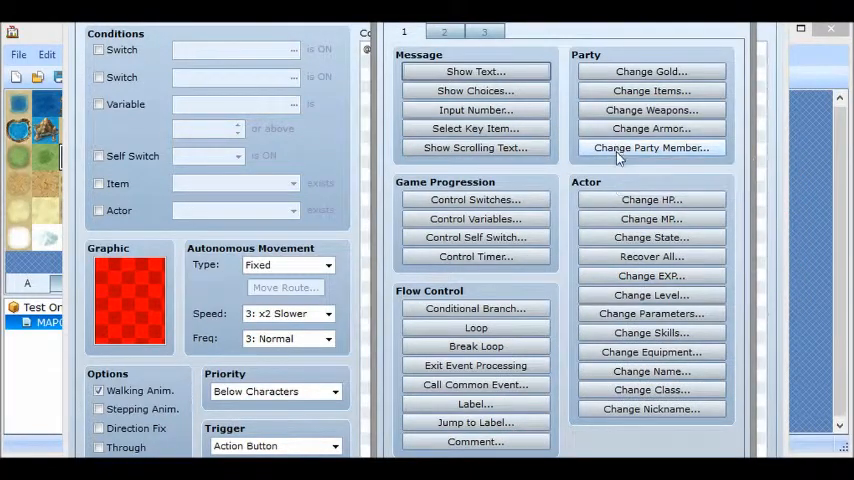
pyautogui.click(652, 148)
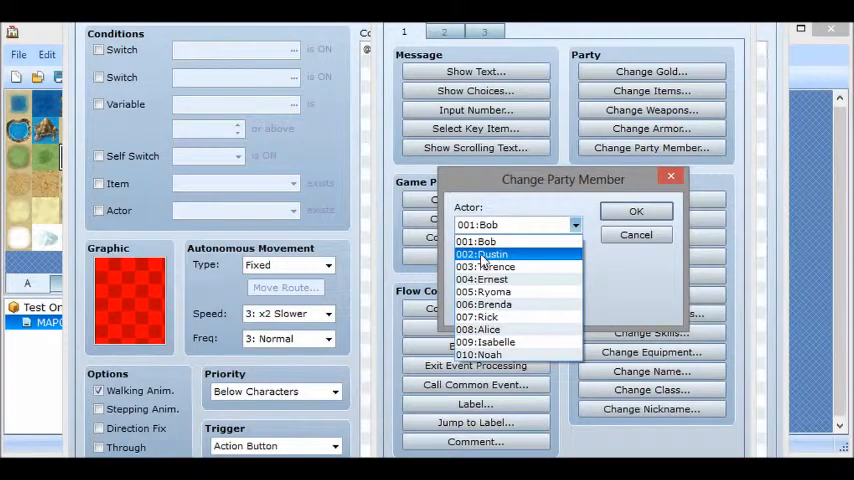
pyautogui.click(504, 254)
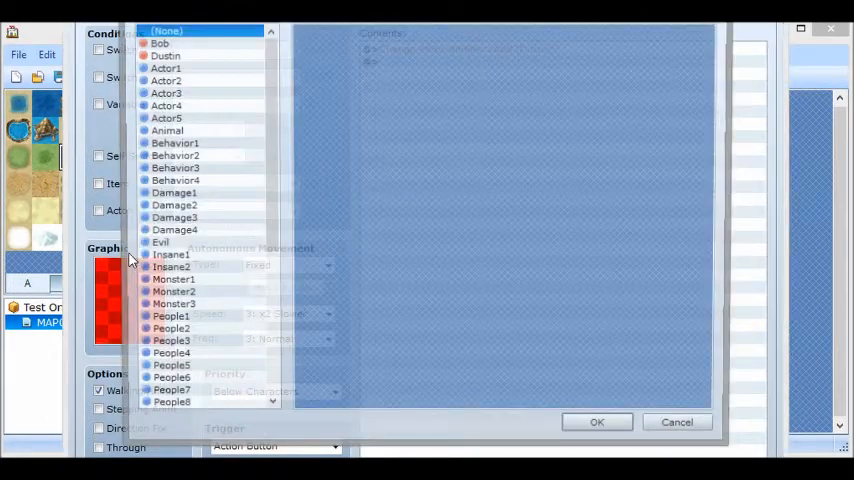
# - Give the event a character sprite and a Control Self Switch A = ON command
pyautogui.click(172, 52)
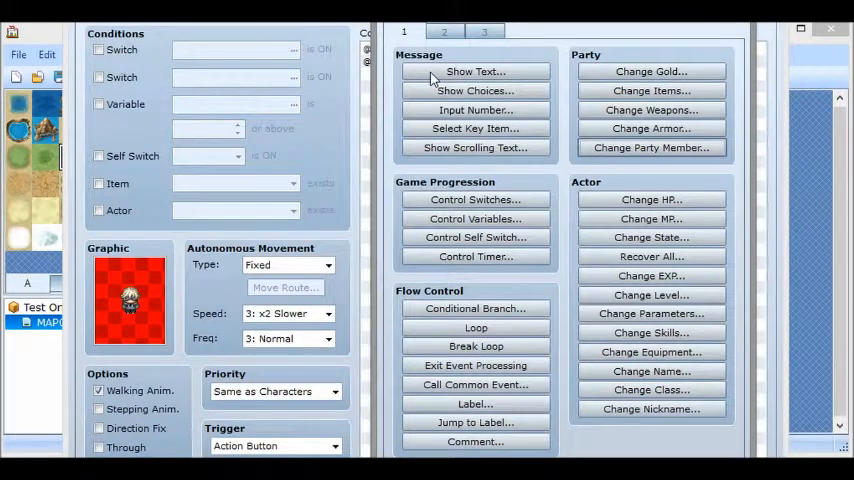
pyautogui.moveTo(664, 20)
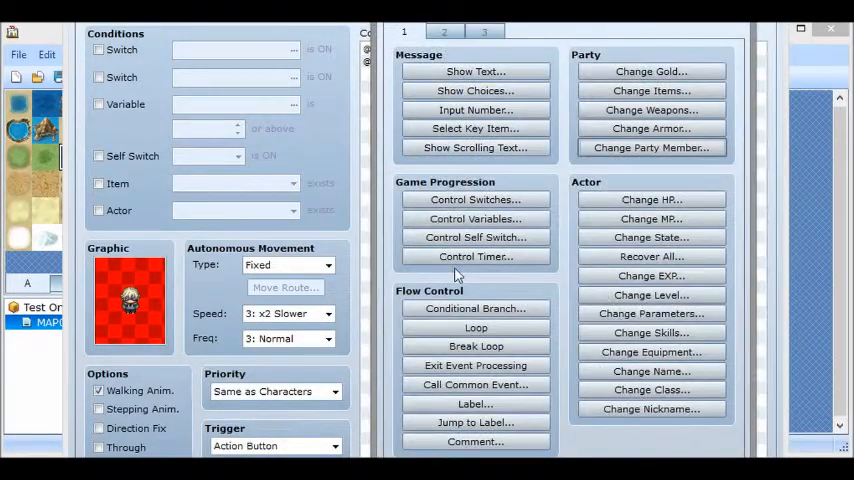
pyautogui.click(440, 32)
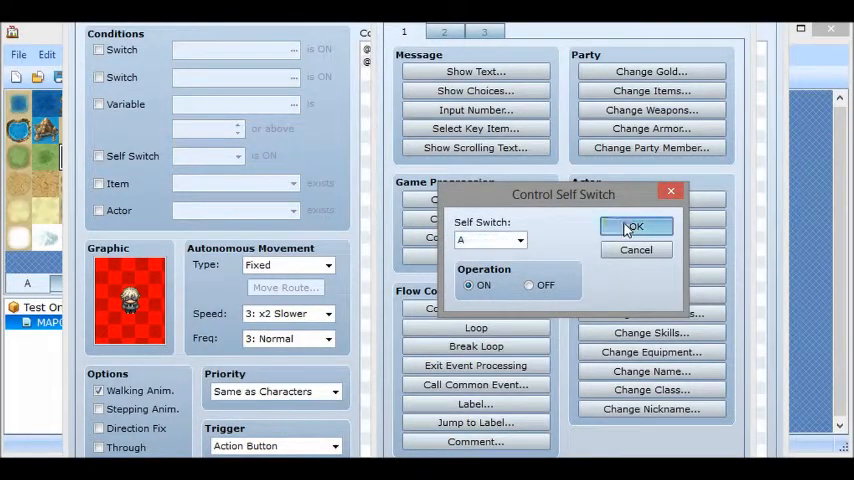
pyautogui.click(636, 226)
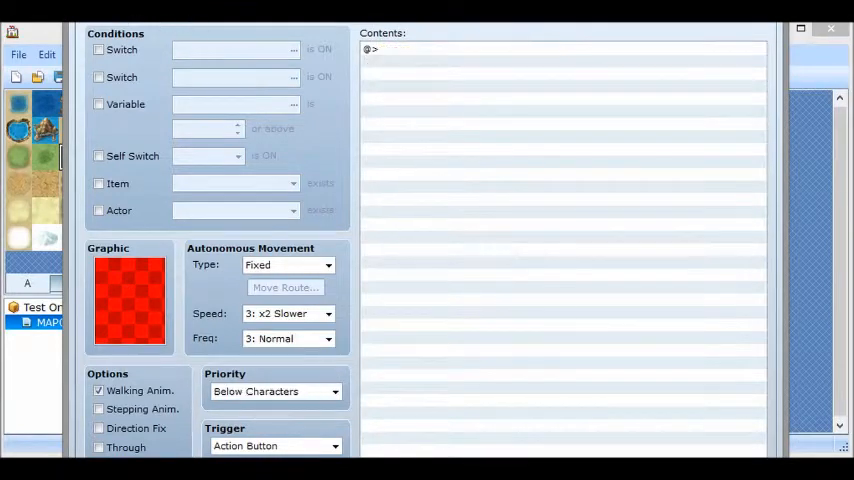
# - Finish the event's command list and close the editor, leaving the event on the island
pyautogui.click(98, 156)
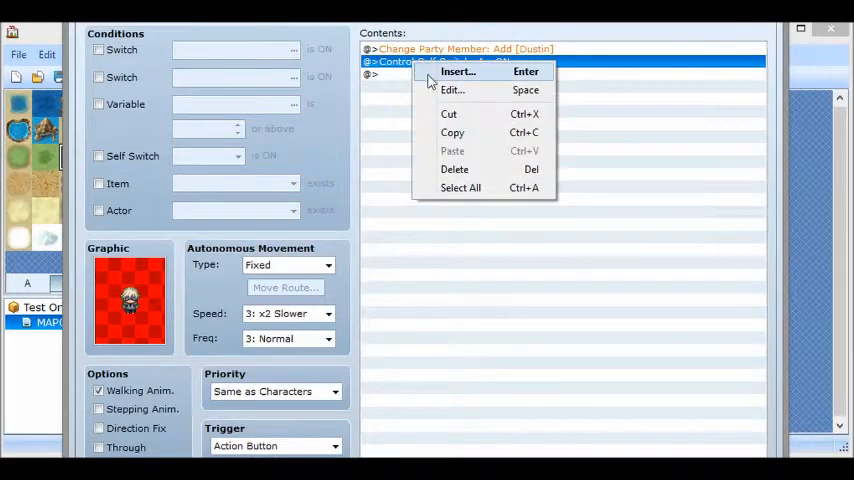
pyautogui.click(464, 72)
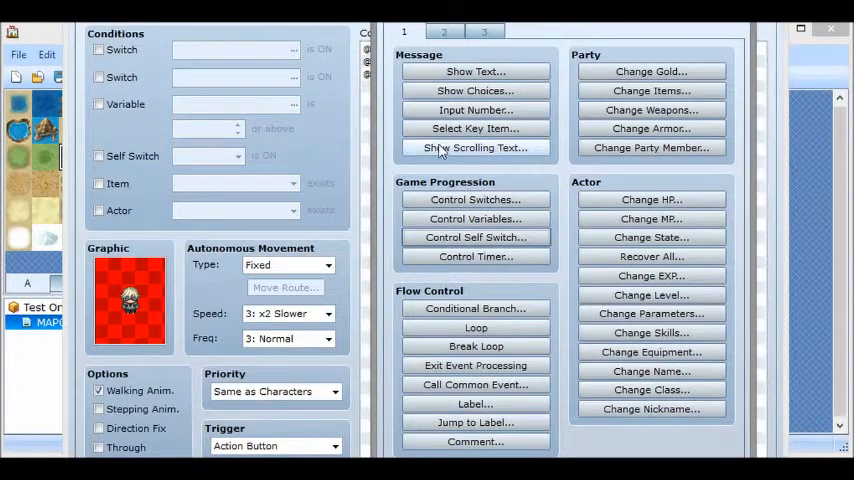
pyautogui.click(458, 32)
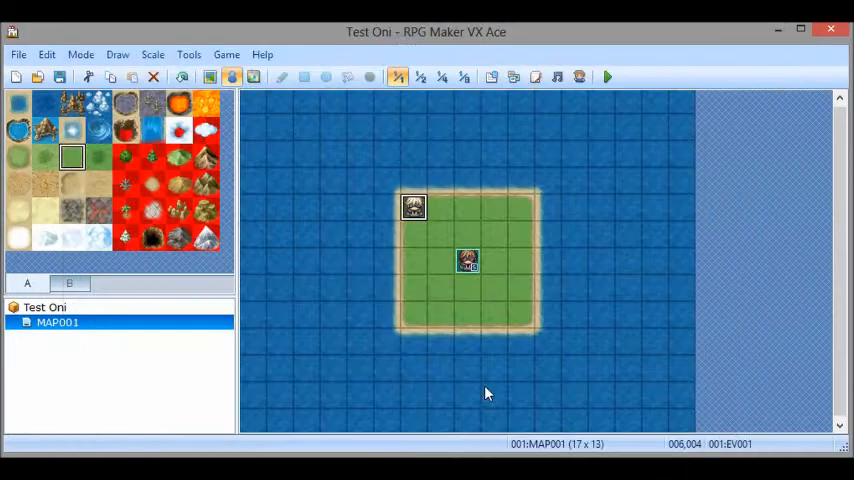
# - Save the project, playtest with New Game, then launch the playtest again
pyautogui.click(616, 76)
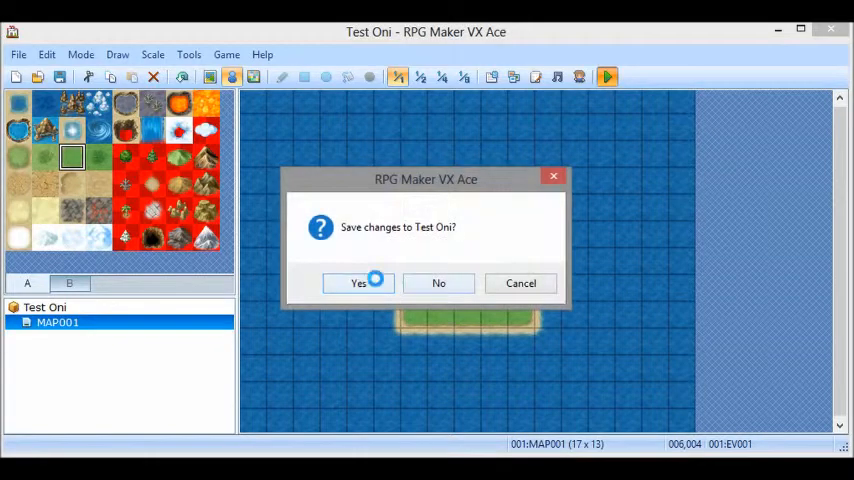
pyautogui.click(358, 284)
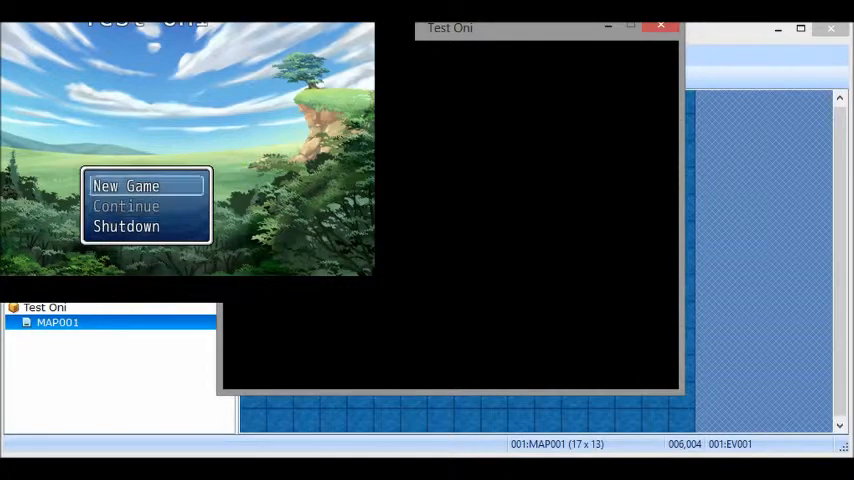
pyautogui.click(126, 186)
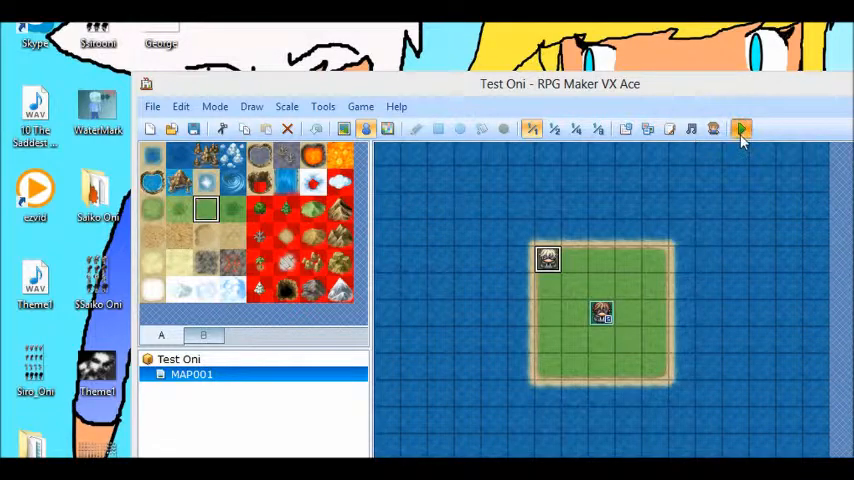
pyautogui.click(740, 128)
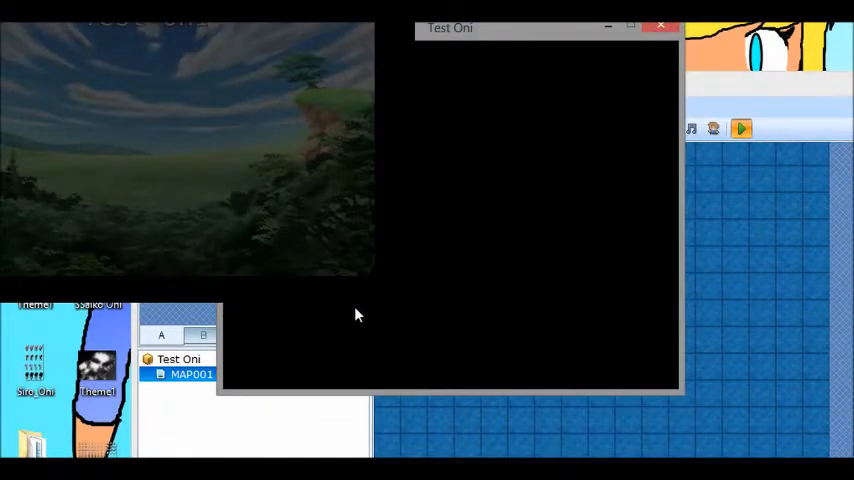